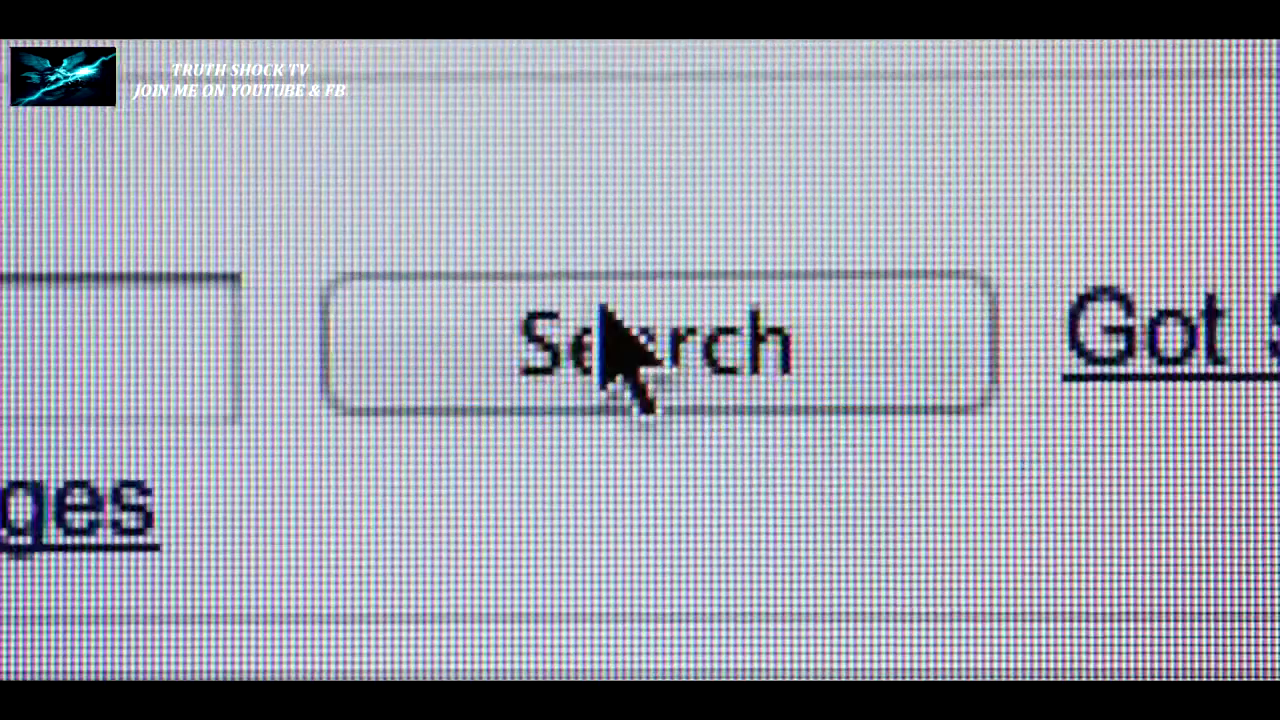
click(640, 345)
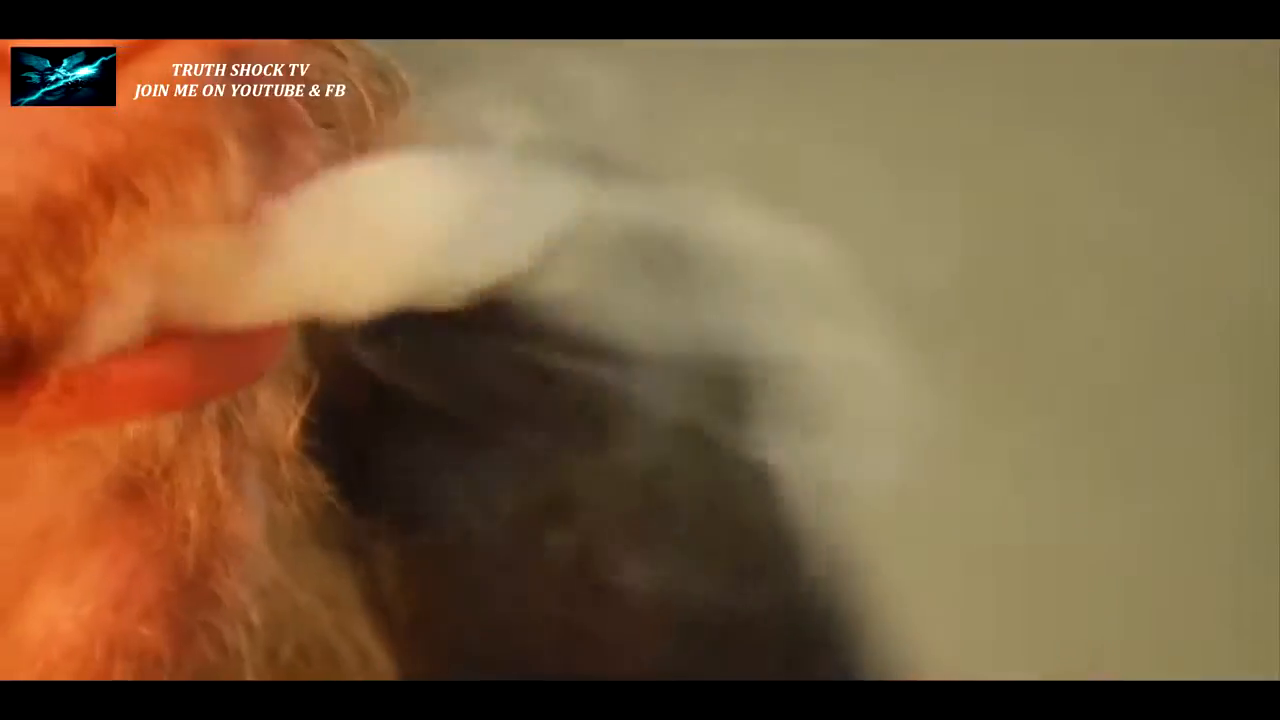